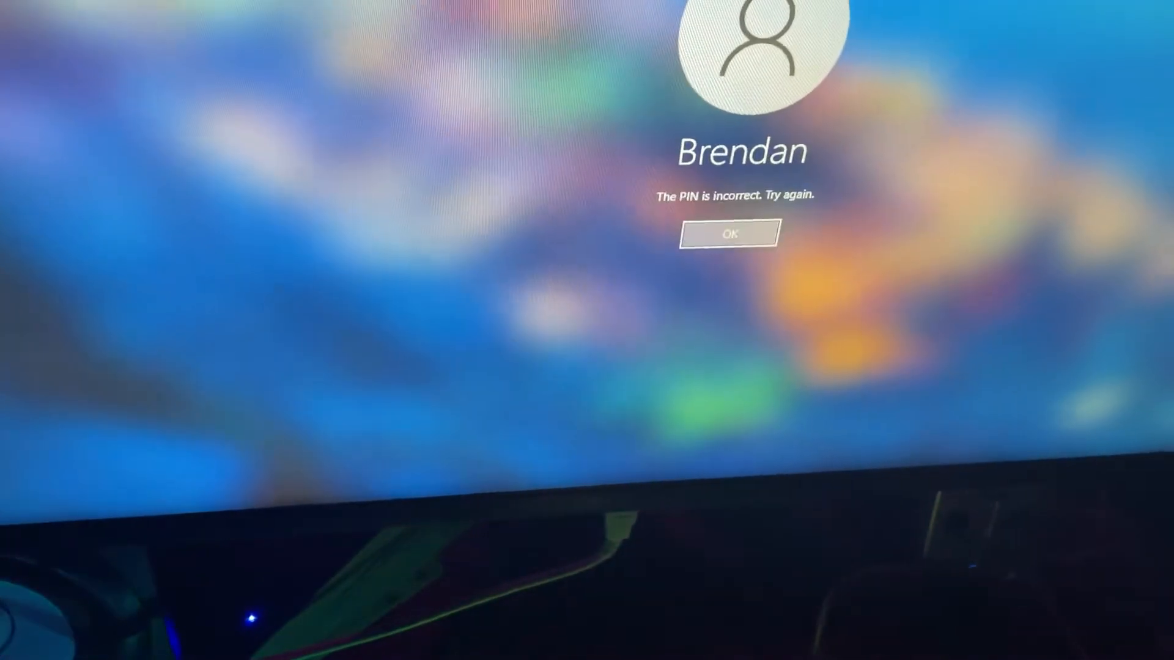
pyautogui.click(728, 233)
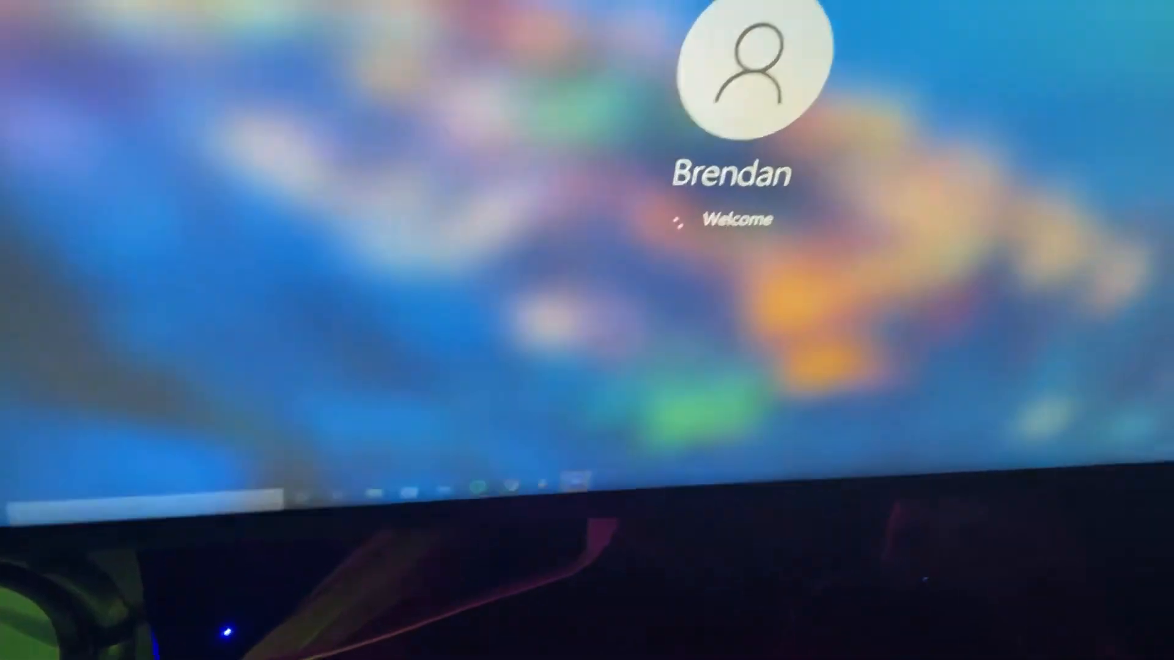